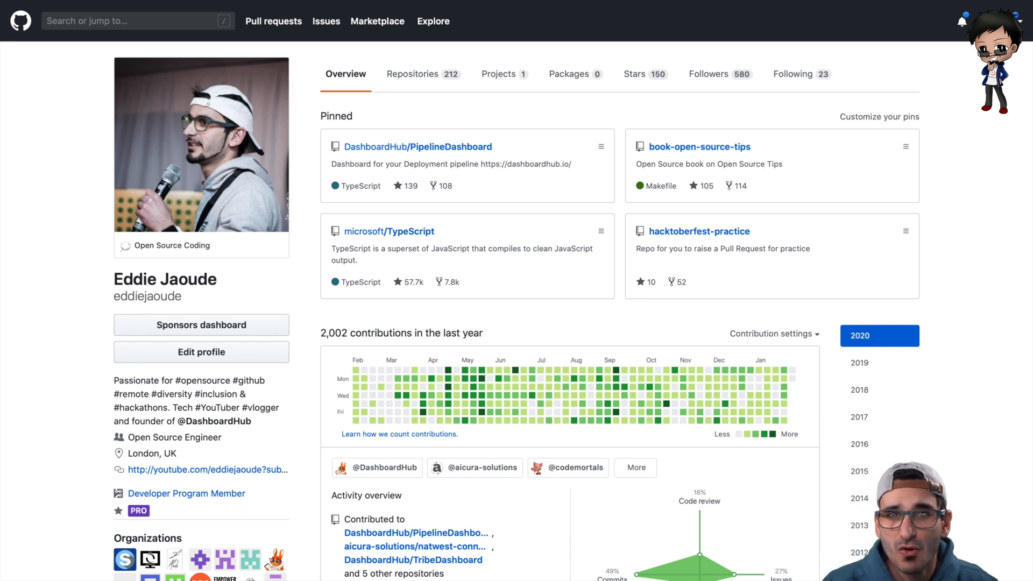
mouse_move(65, 187)
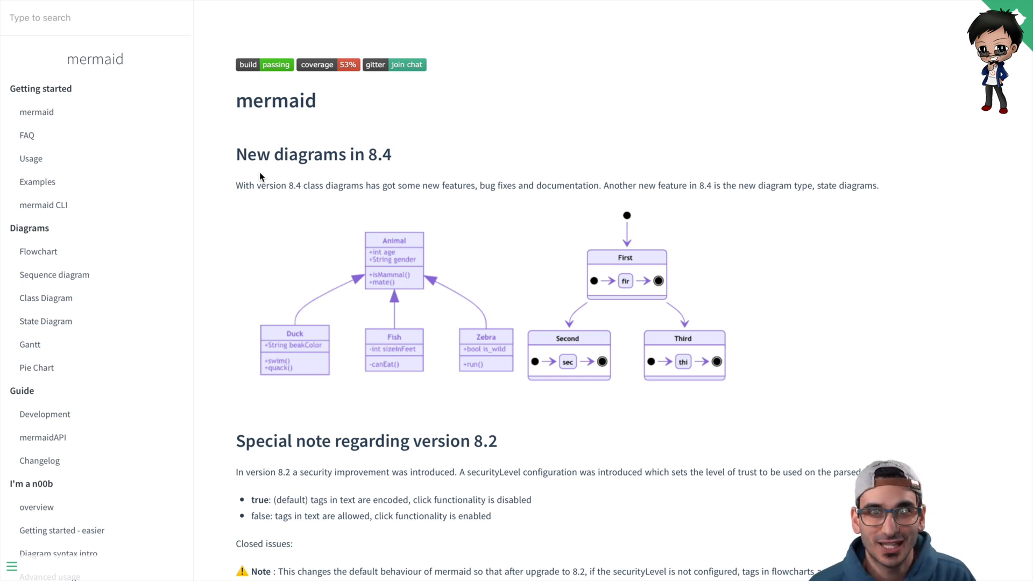
mouse_move(284, 211)
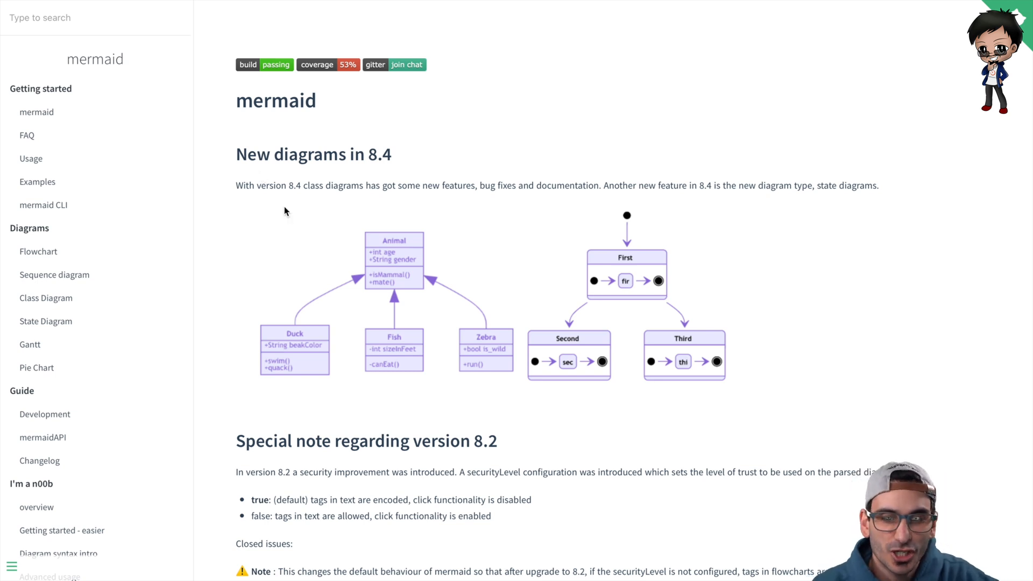
mouse_move(286, 205)
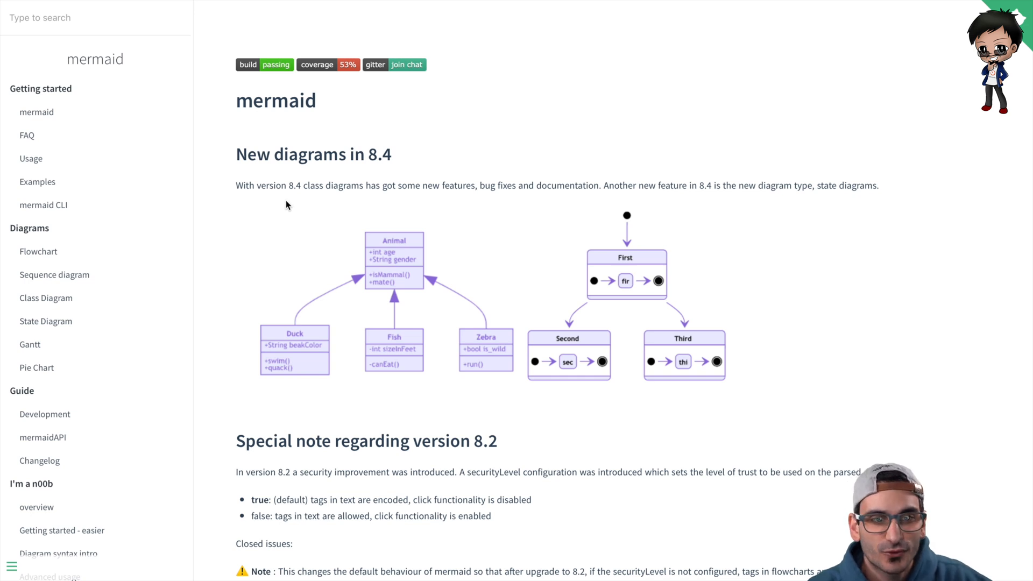
Step: Scroll down the Mermaid docs past the example flowchart, sequence, class and git diagrams
scroll("down", 3)
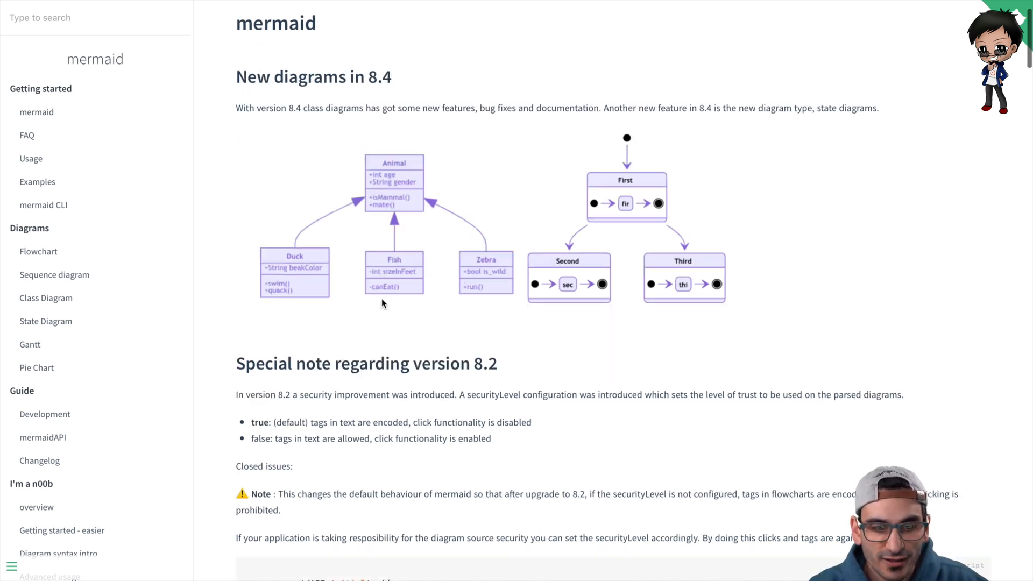
scroll("down", 3)
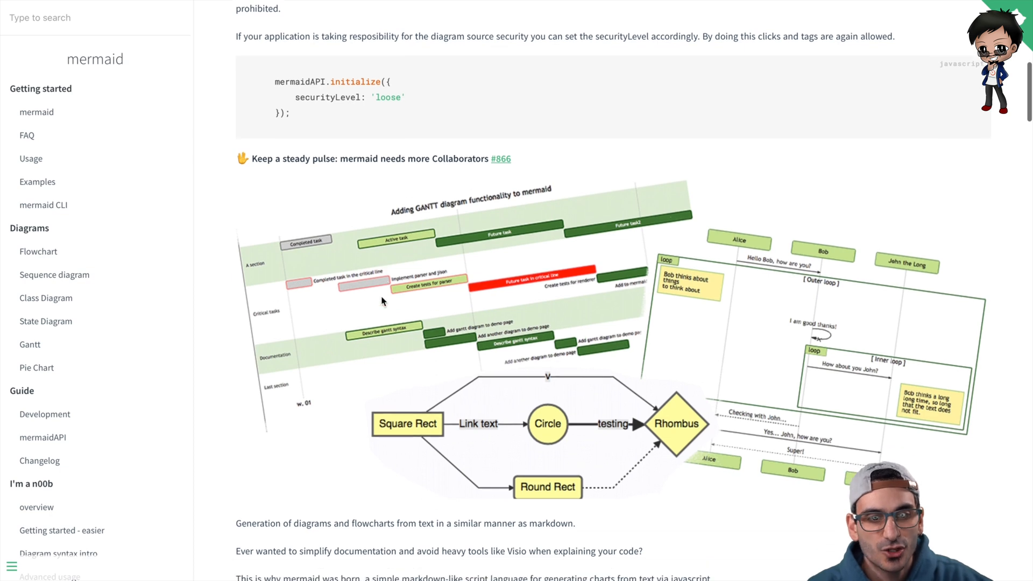
scroll("down", 3)
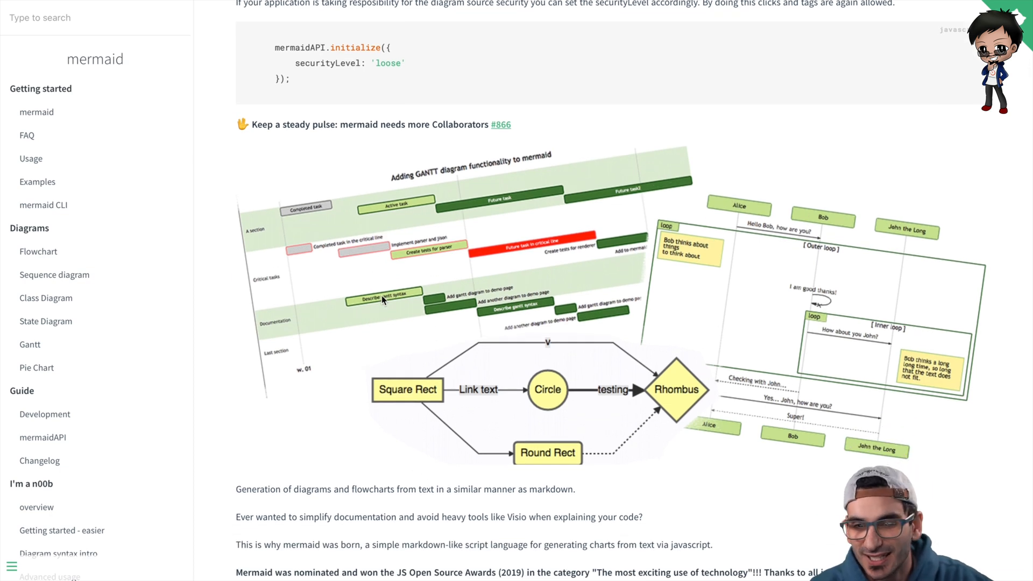
mouse_move(591, 316)
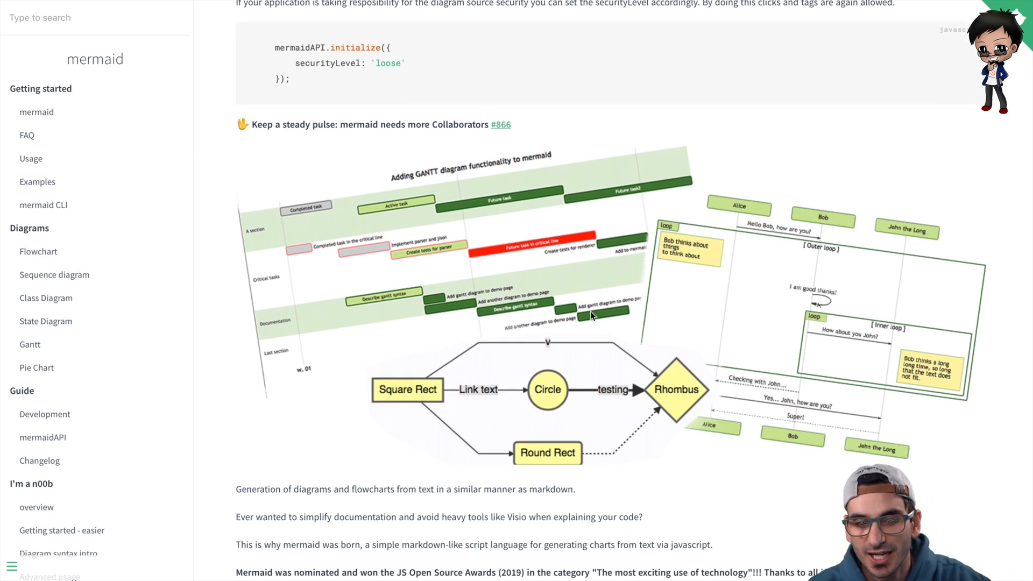
scroll("down", 3)
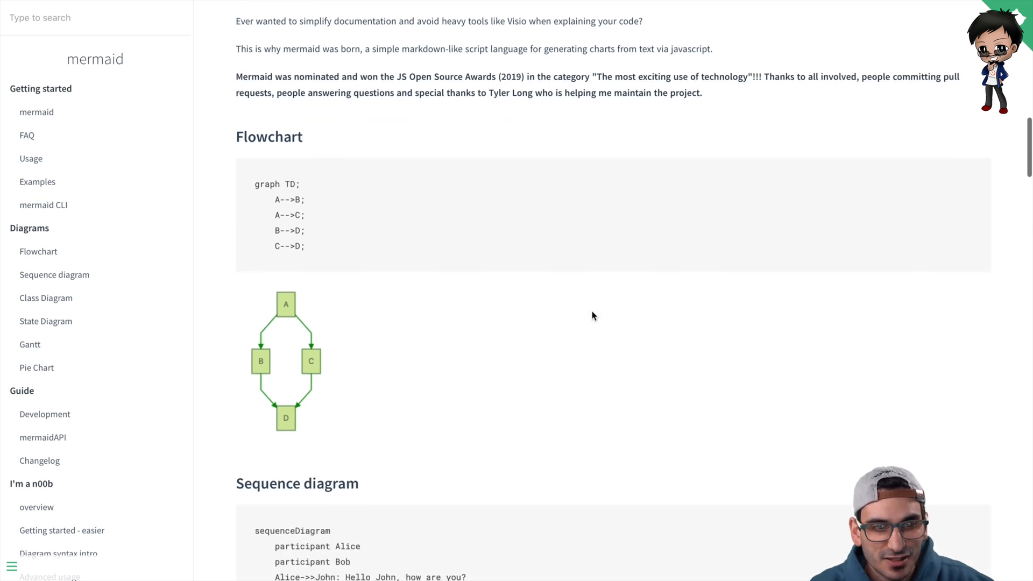
scroll("down", 3)
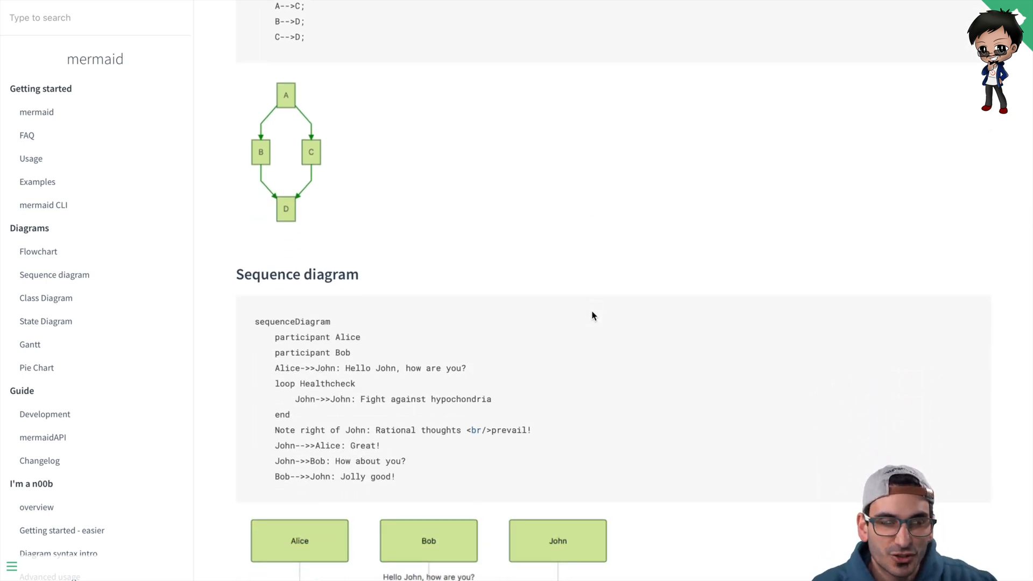
scroll("down", 3)
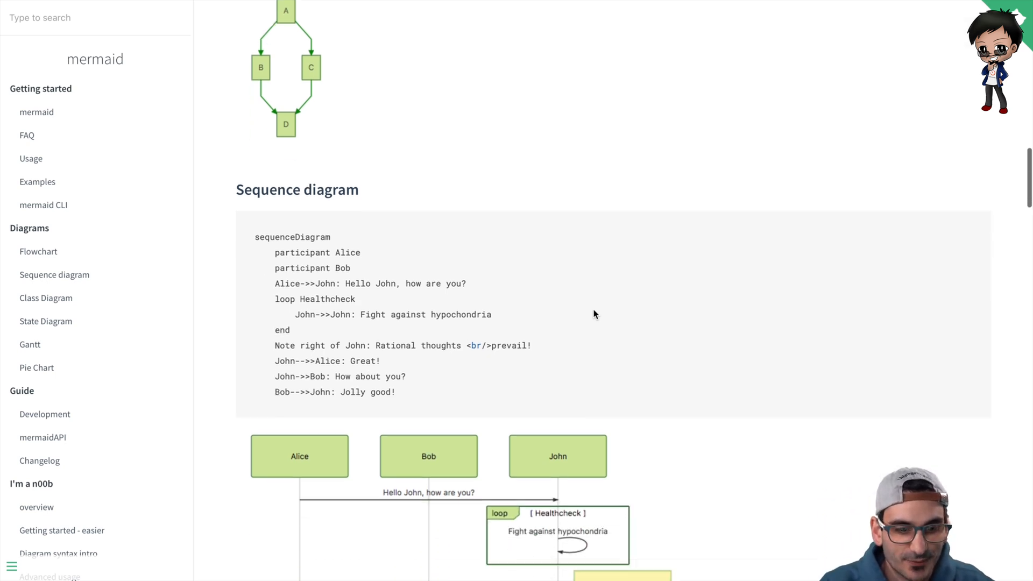
scroll("down", 3)
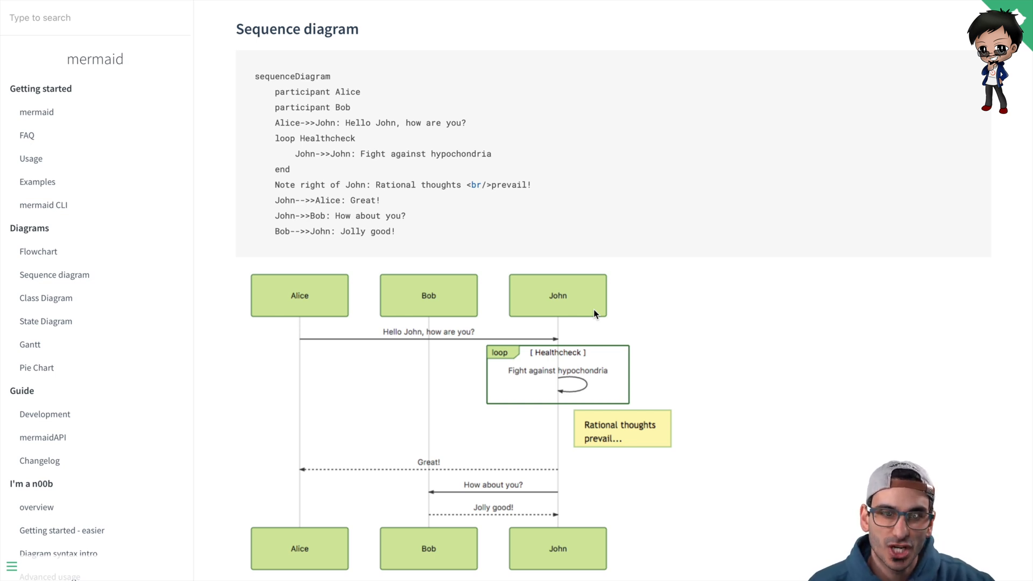
Step: Switch to the Mermaid Live Editor showing its sample sequence diagram
left_click(45, 298)
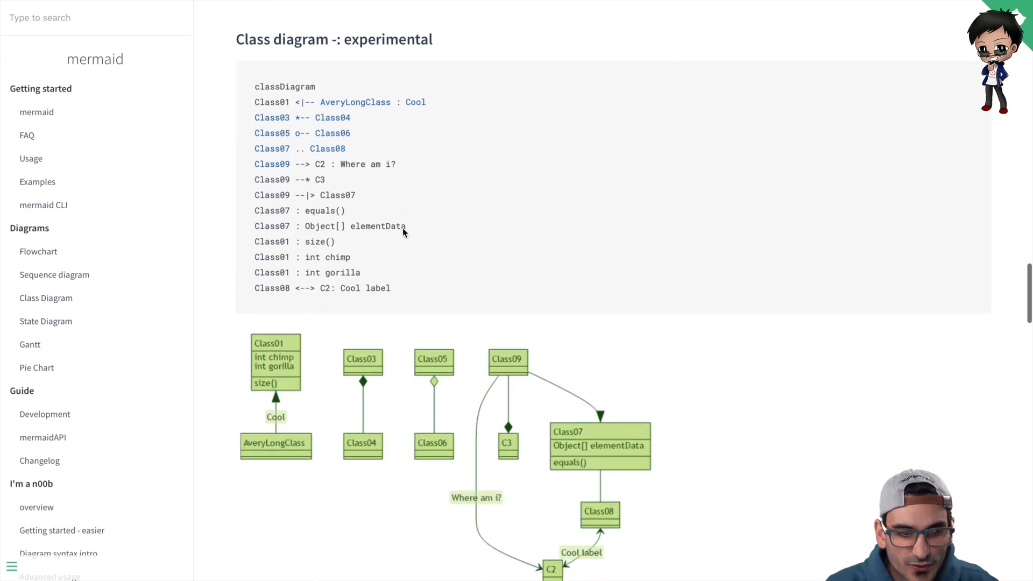
scroll("down", 3)
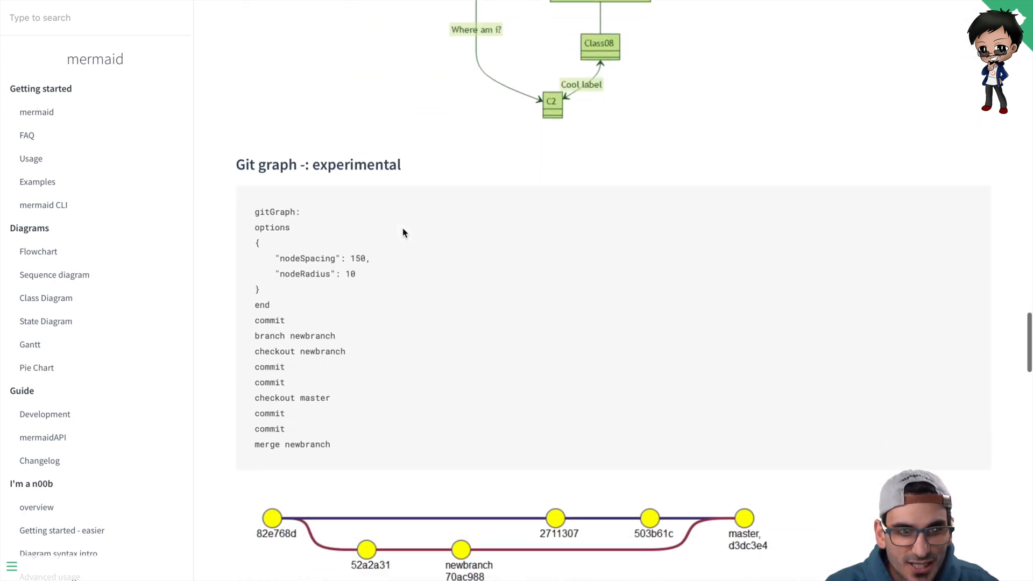
scroll("up", 3)
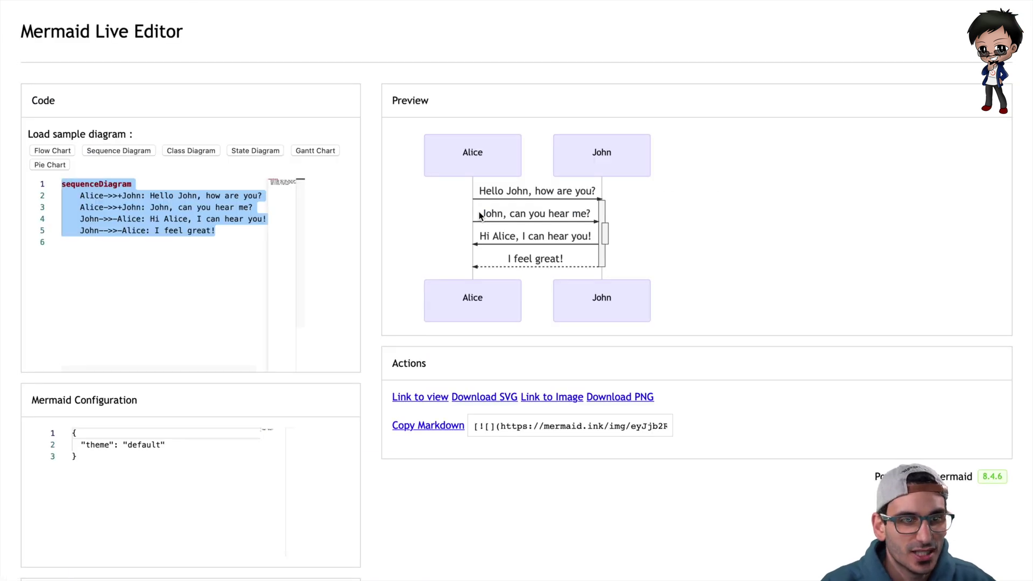
Step: Load the Flow Chart, Class Diagram and Pie Chart samples, then the Sequence Diagram sample again
left_click(154, 242)
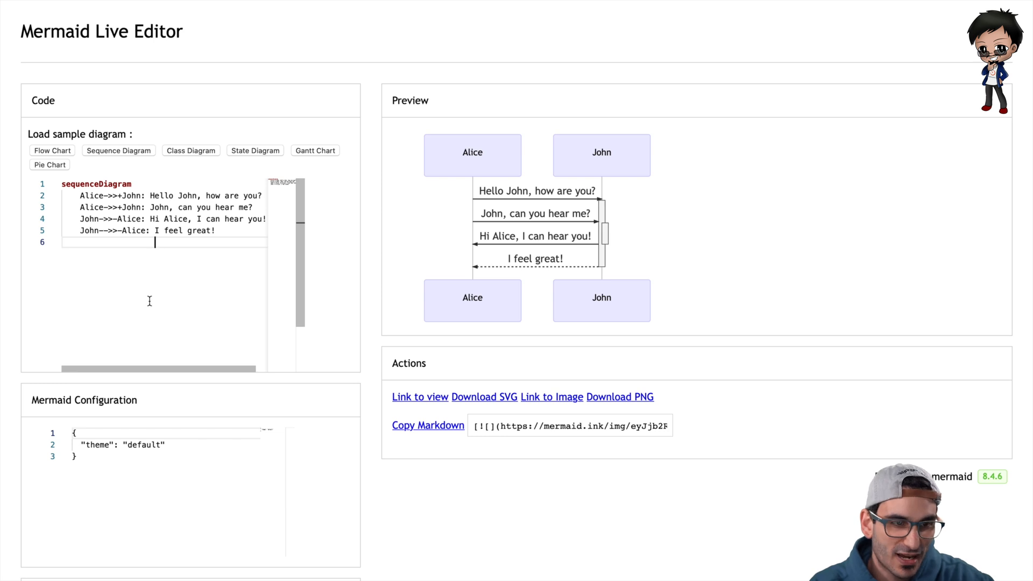
left_click(52, 151)
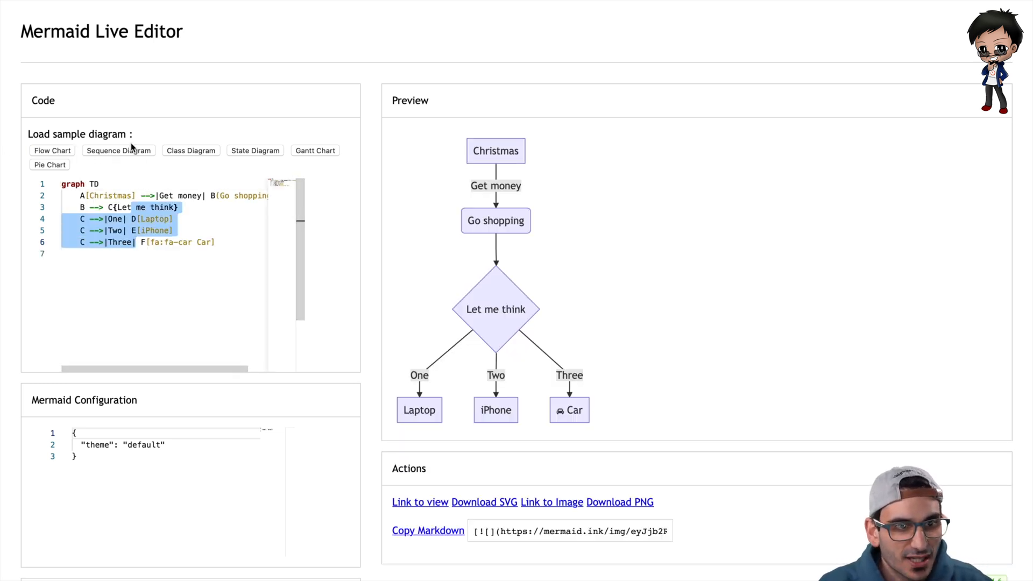
left_click(190, 151)
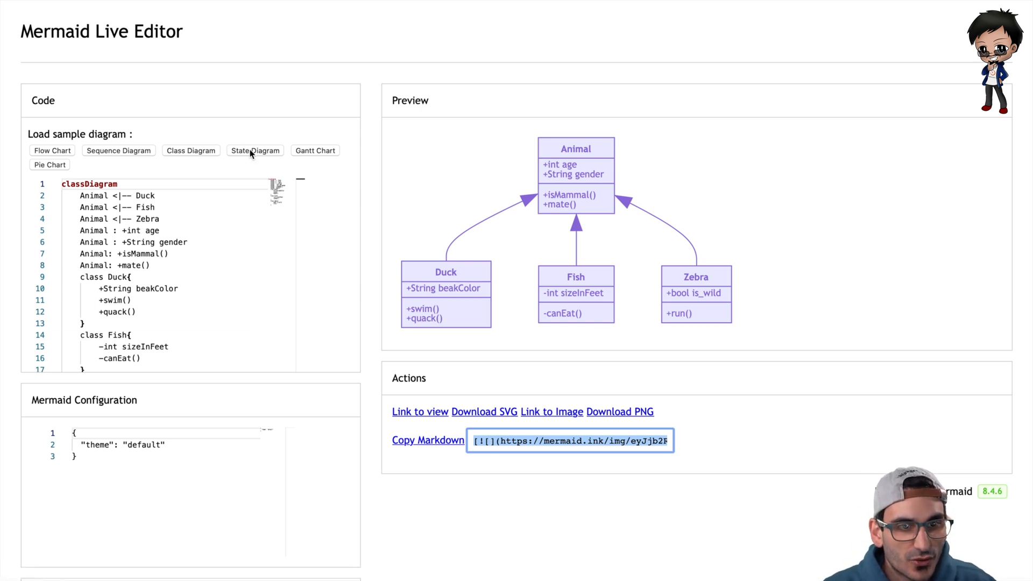
left_click(49, 164)
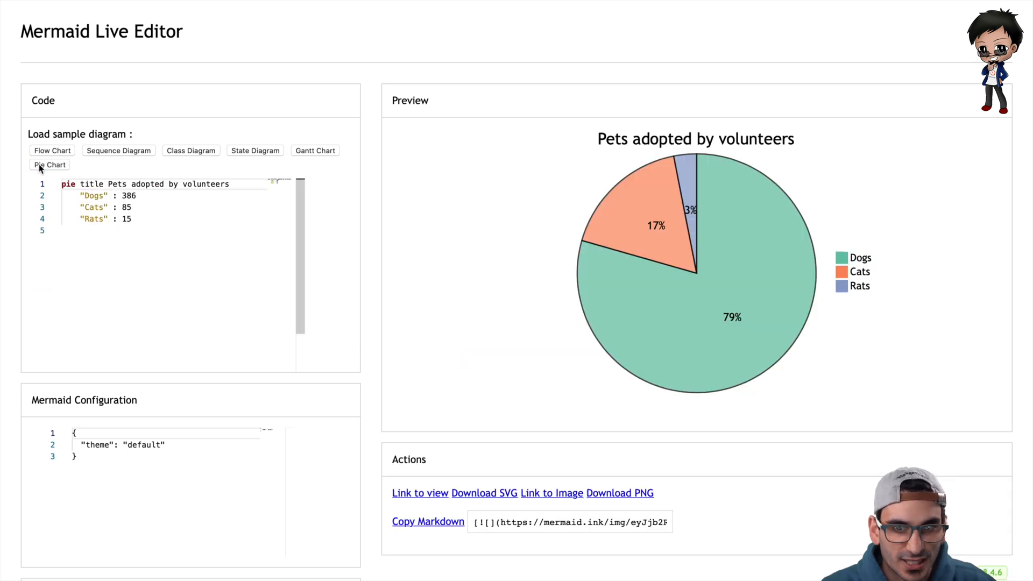
left_click(119, 150)
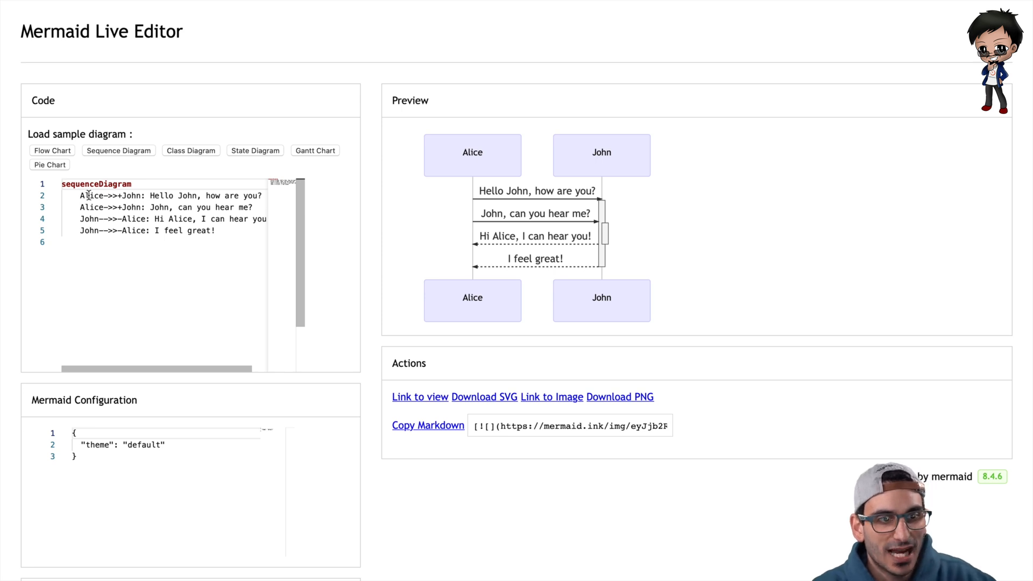
mouse_move(354, 187)
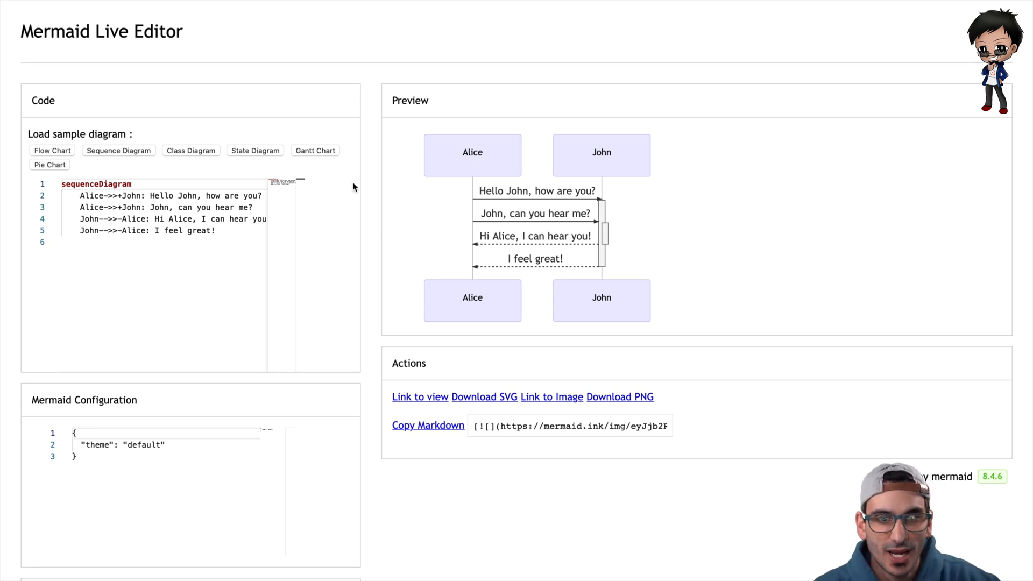
mouse_move(602, 151)
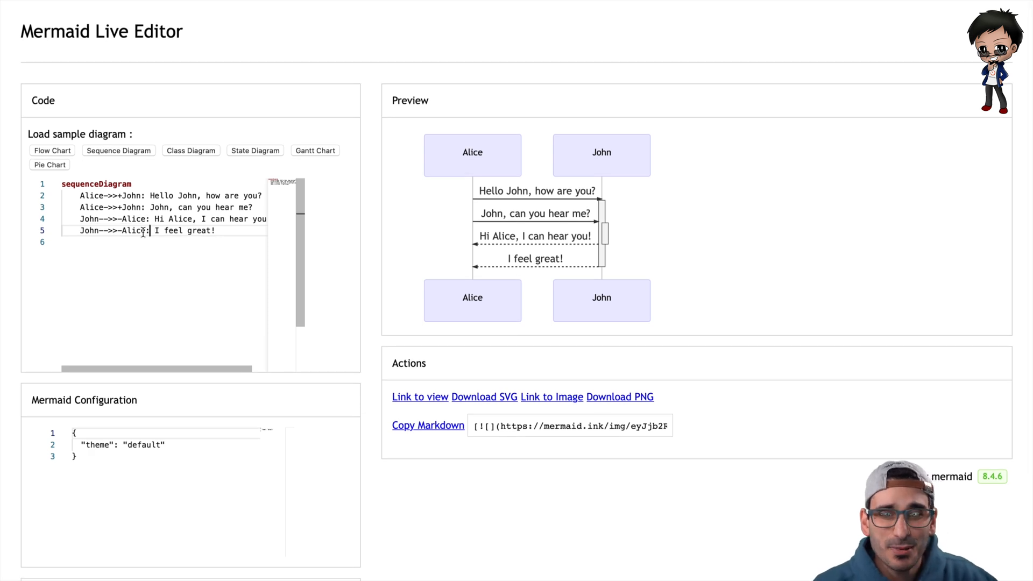
Step: Leave the sequence diagram sample and return to the GitHub profile page
left_click(571, 425)
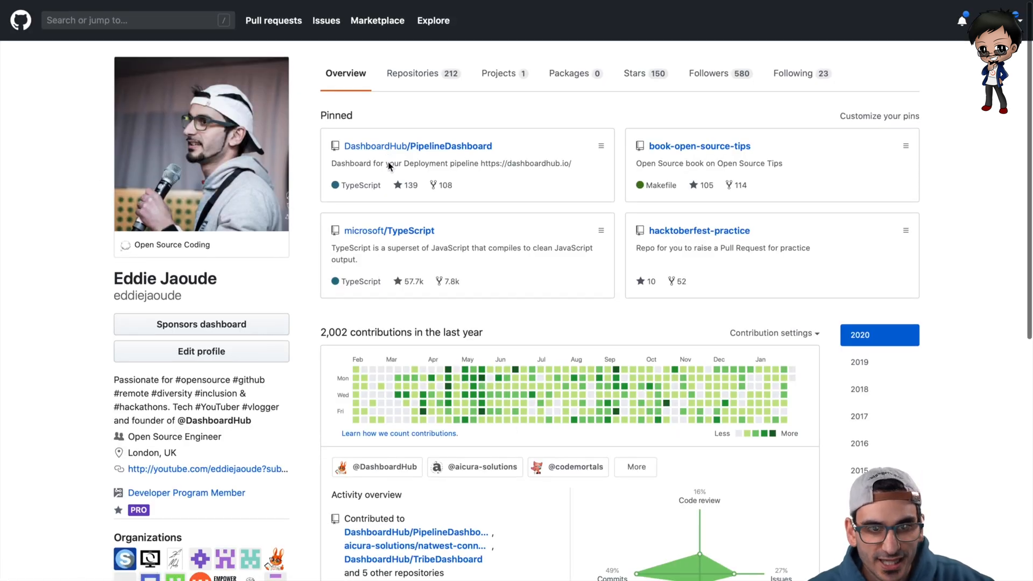
mouse_move(419, 147)
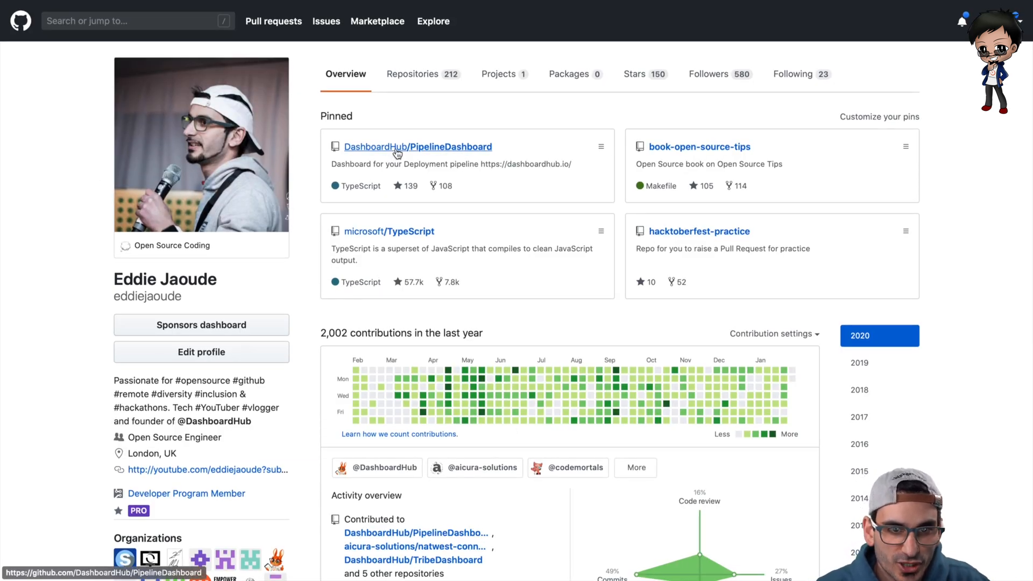
Step: Start a blank new issue in the PipelineDashboard repository for the mermaid.ink image link
left_click(417, 146)
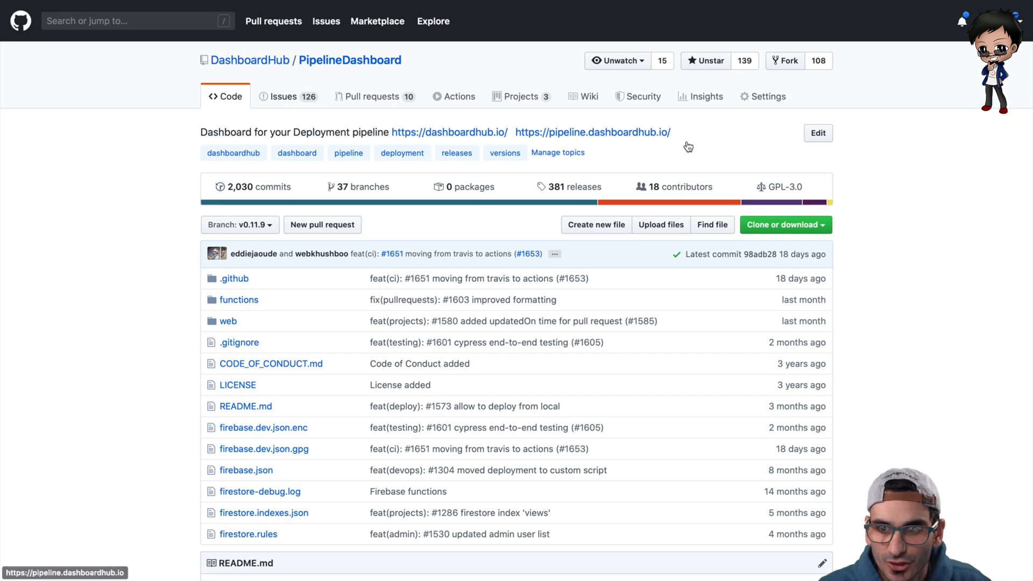
left_click(283, 96)
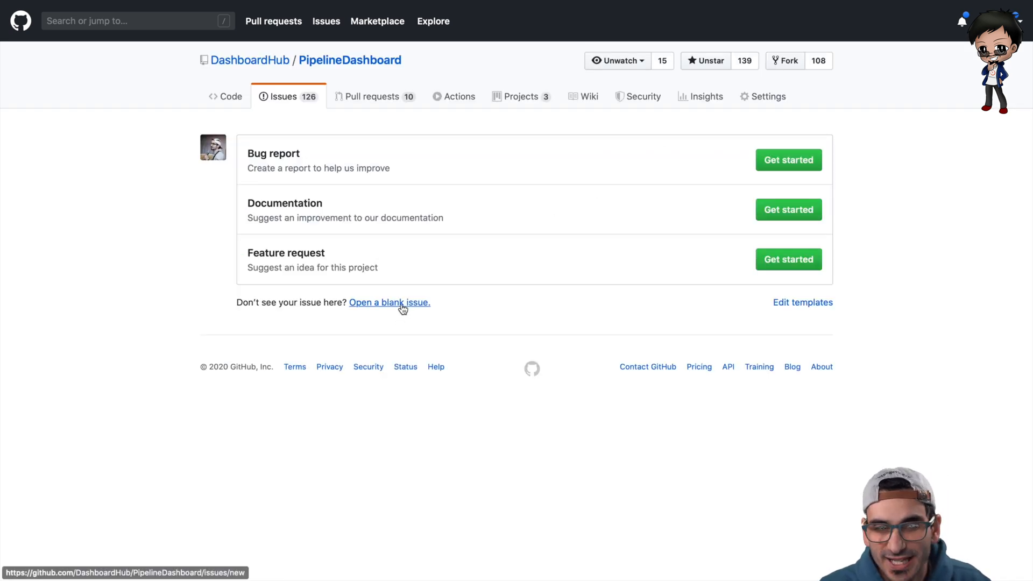
left_click(389, 302)
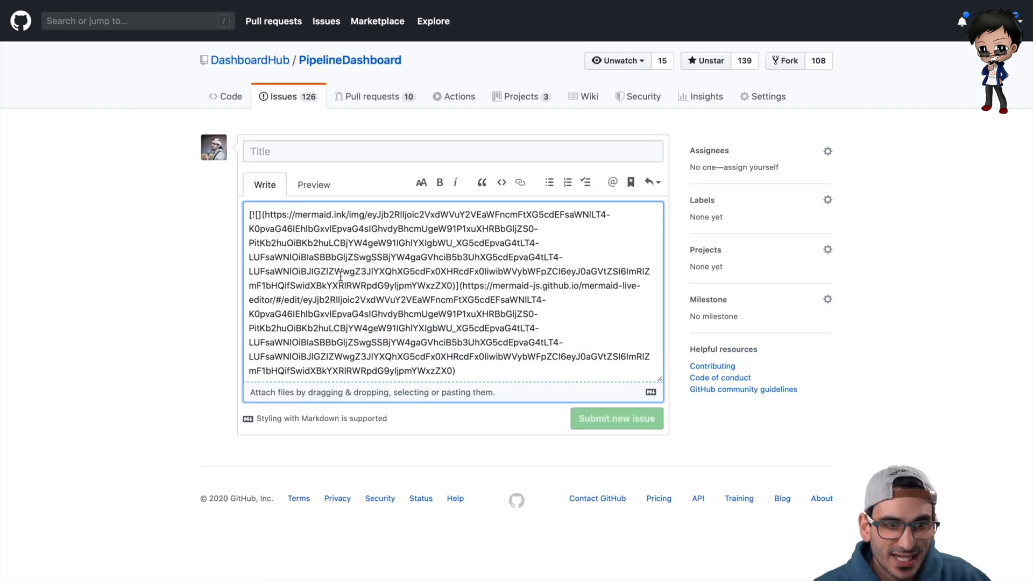
Step: Add the sequenceDiagram code as a fenced block and preview it beneath the rendered diagram
left_click(313, 184)
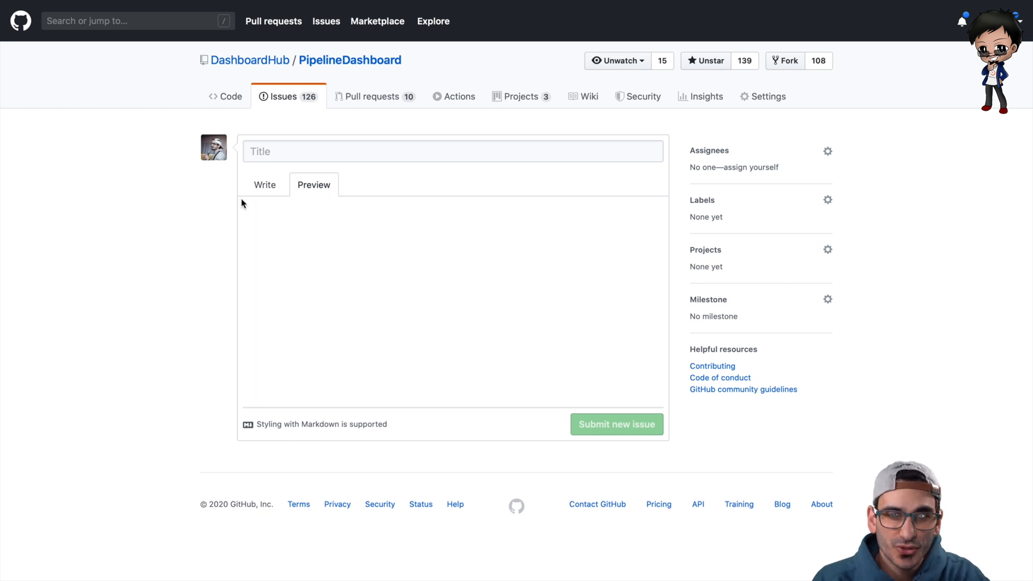
left_click(313, 184)
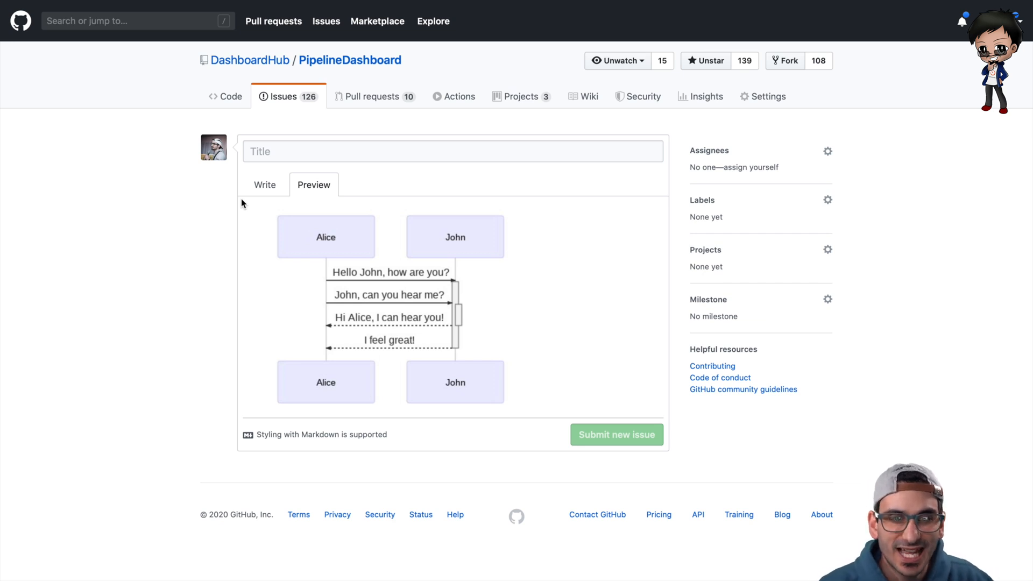
left_click(264, 184)
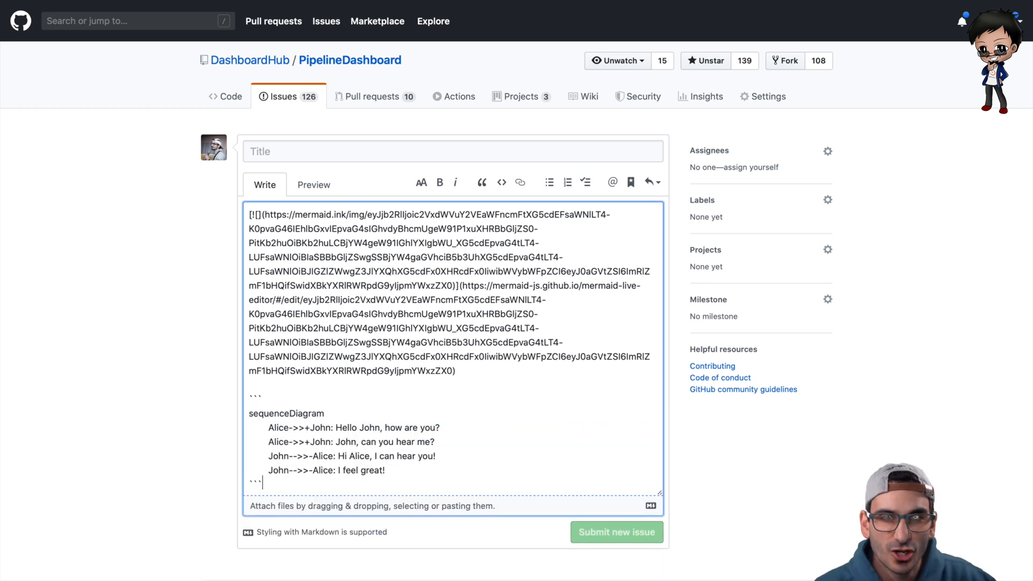
left_click(313, 184)
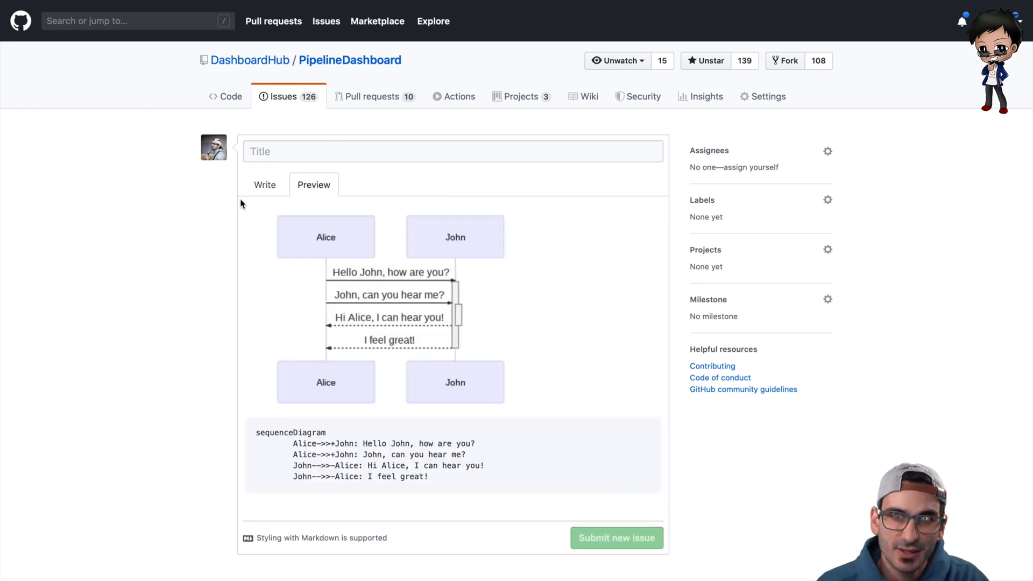